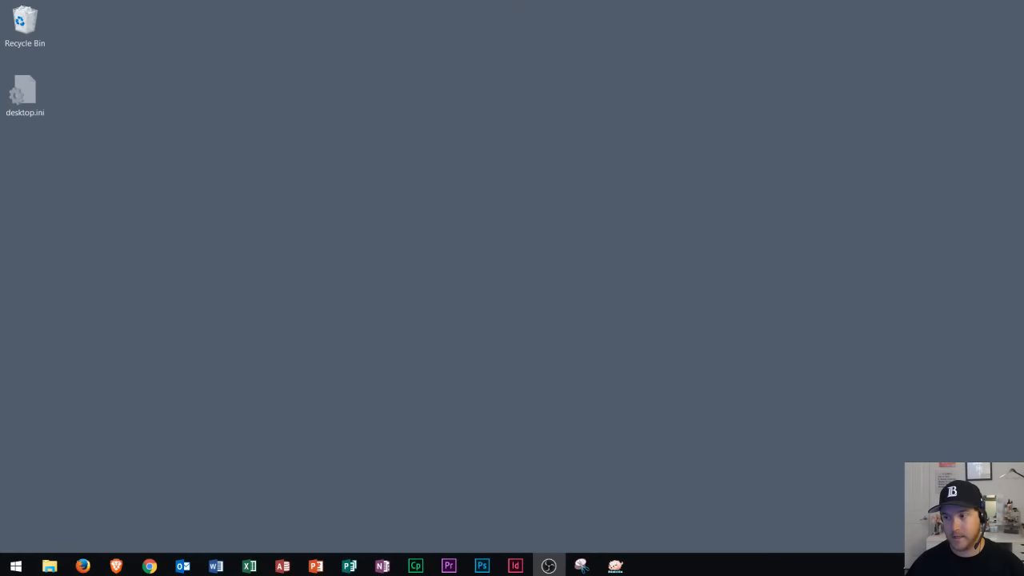
pyautogui.moveTo(479, 287)
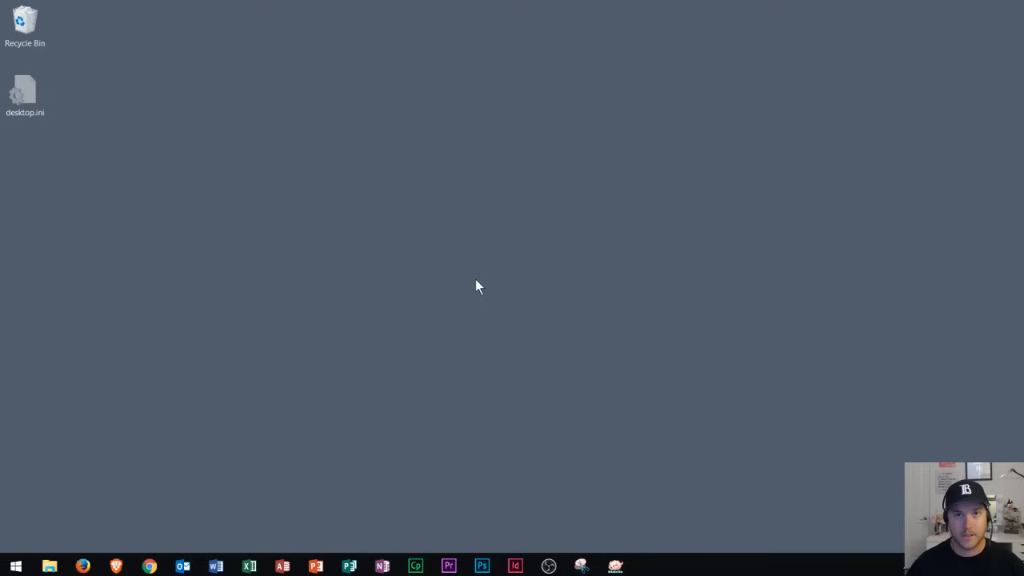
pyautogui.moveTo(534, 272)
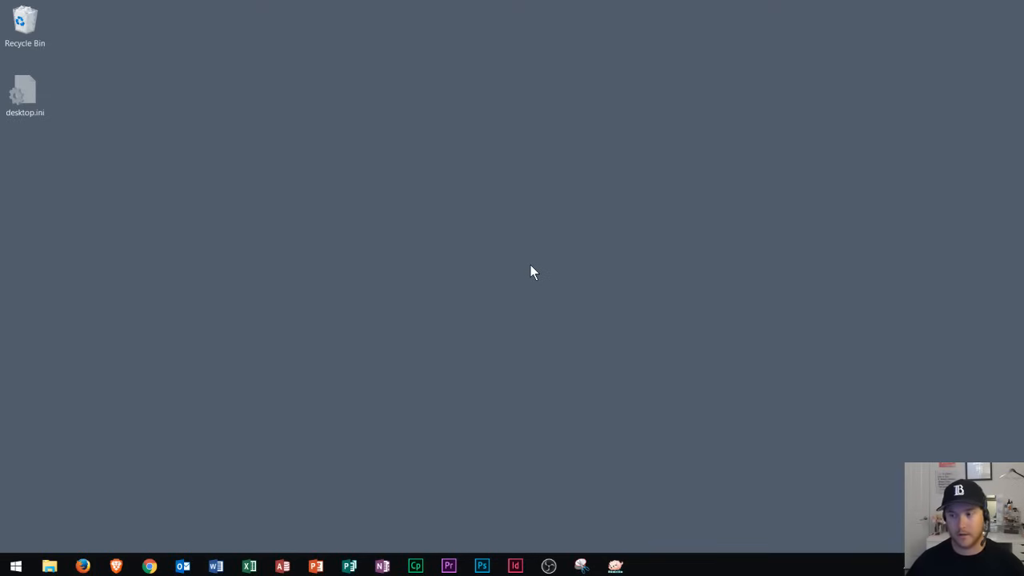
pyautogui.moveTo(210, 373)
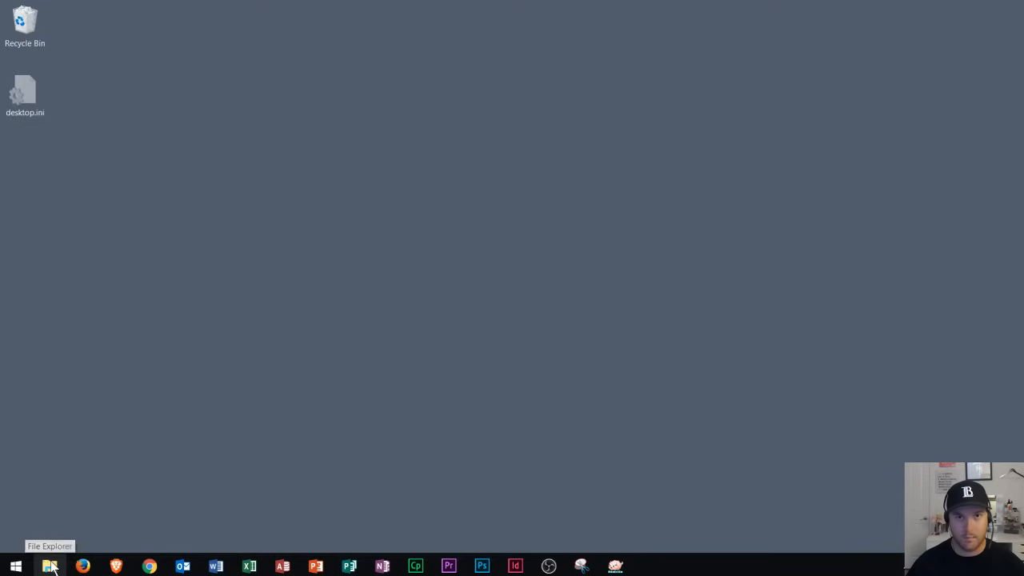
pyautogui.moveTo(336, 278)
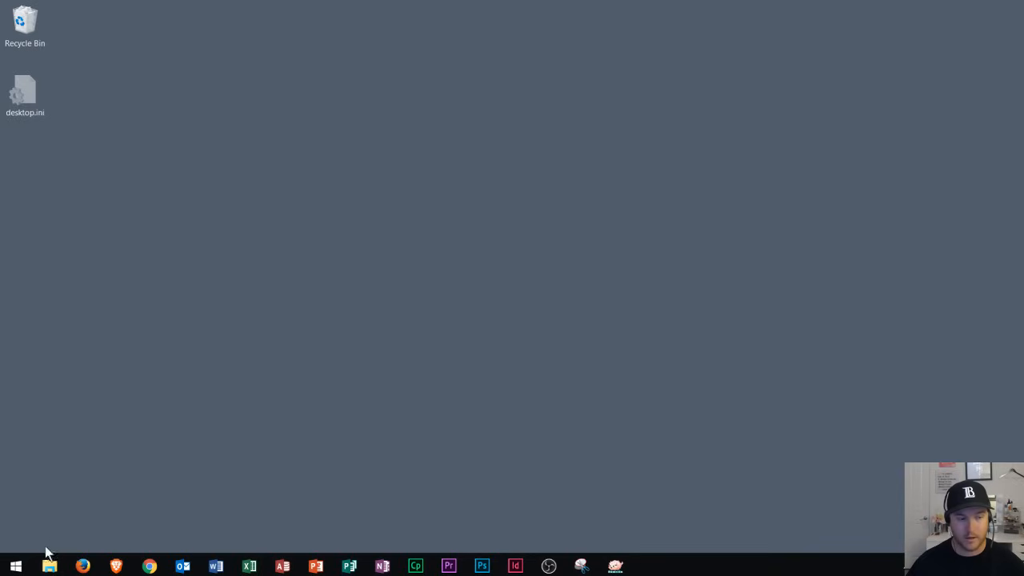
pyautogui.moveTo(49, 566)
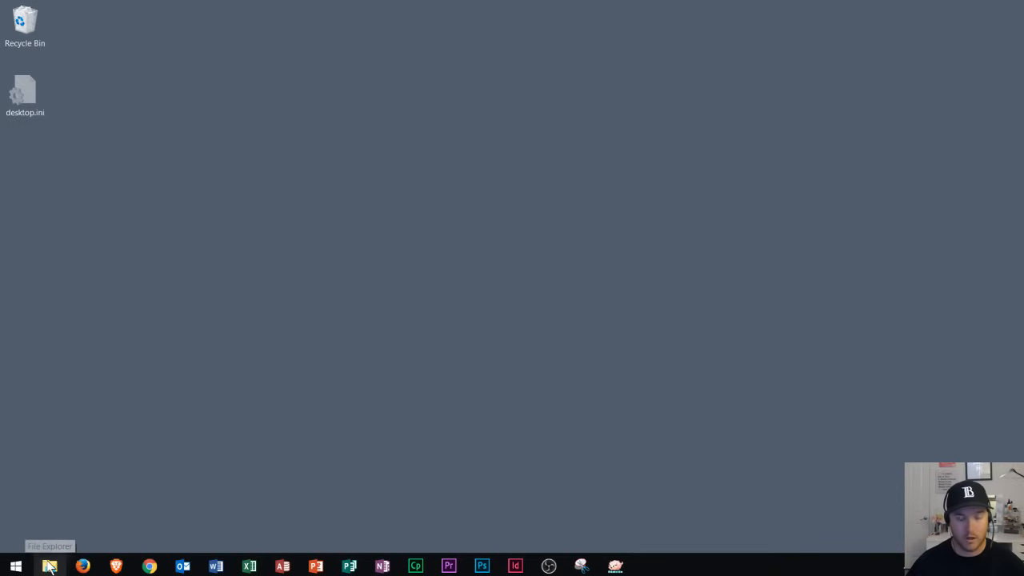
pyautogui.moveTo(459, 236)
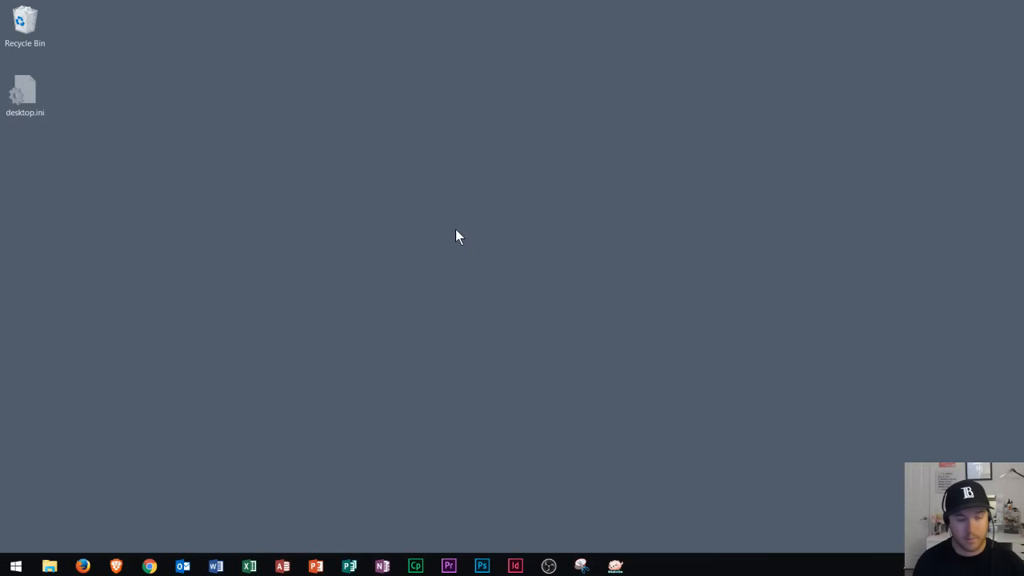
# Launch File Explorer from the taskbar and go to This PC's Documents folder
pyautogui.click(15, 566)
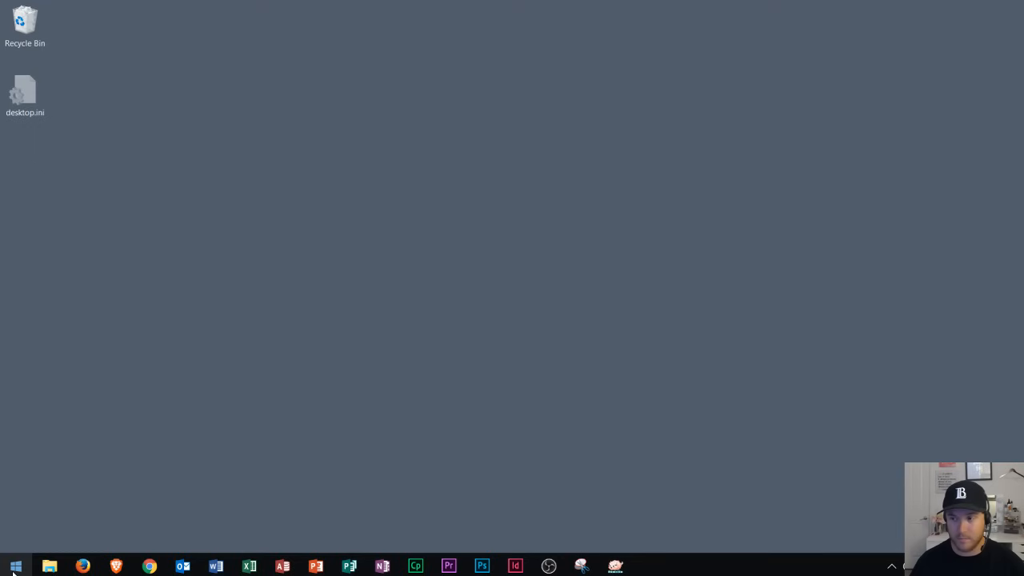
pyautogui.click(15, 565)
pyautogui.write('file ex')
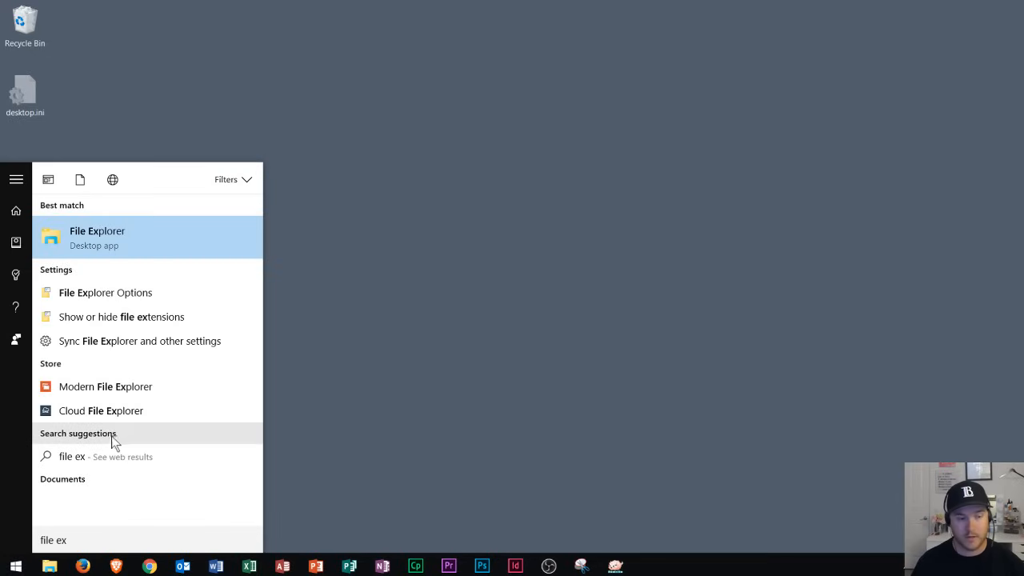
pyautogui.rightClick(97, 237)
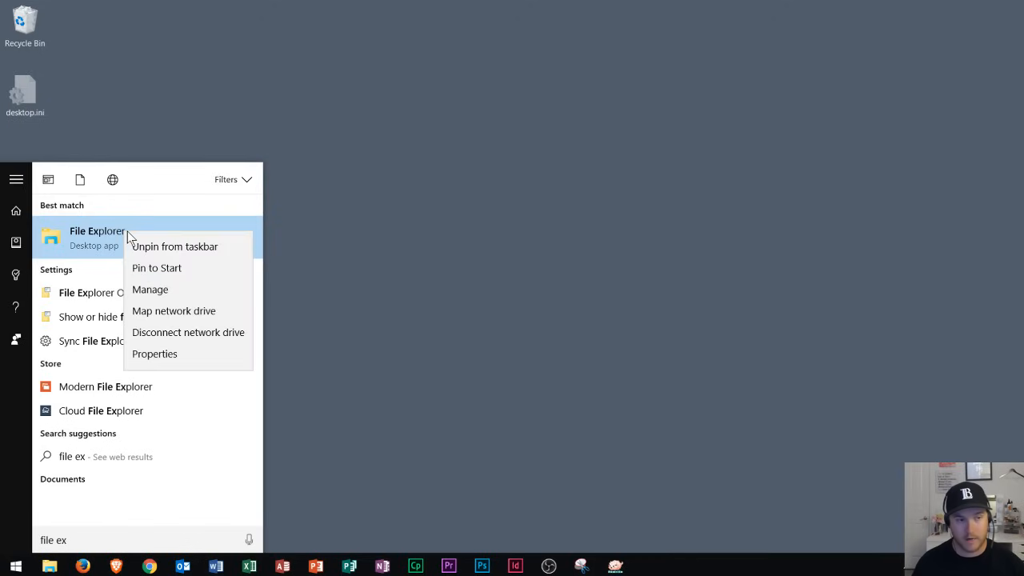
pyautogui.moveTo(174, 247)
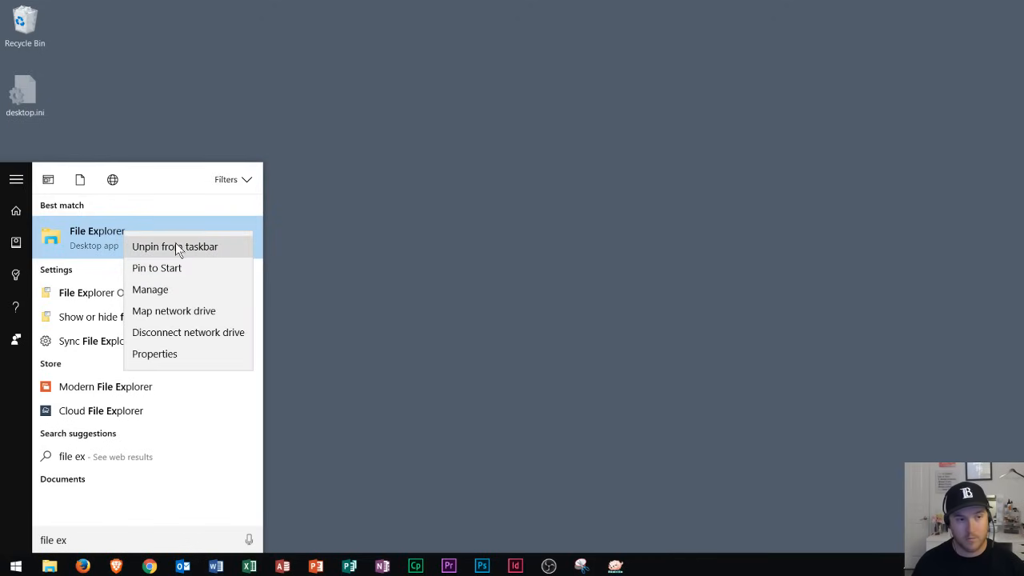
pyautogui.moveTo(157, 252)
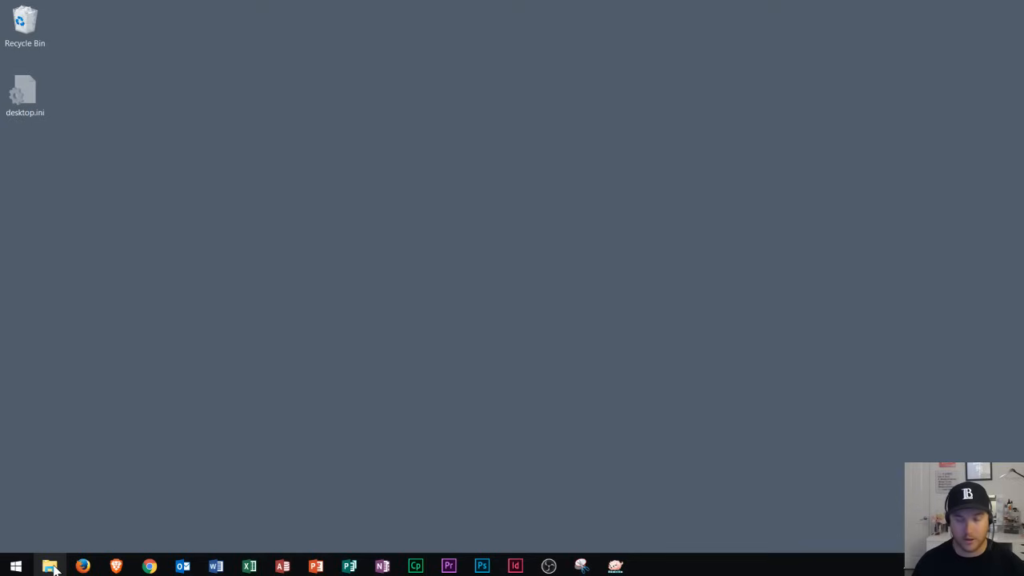
pyautogui.moveTo(50, 566)
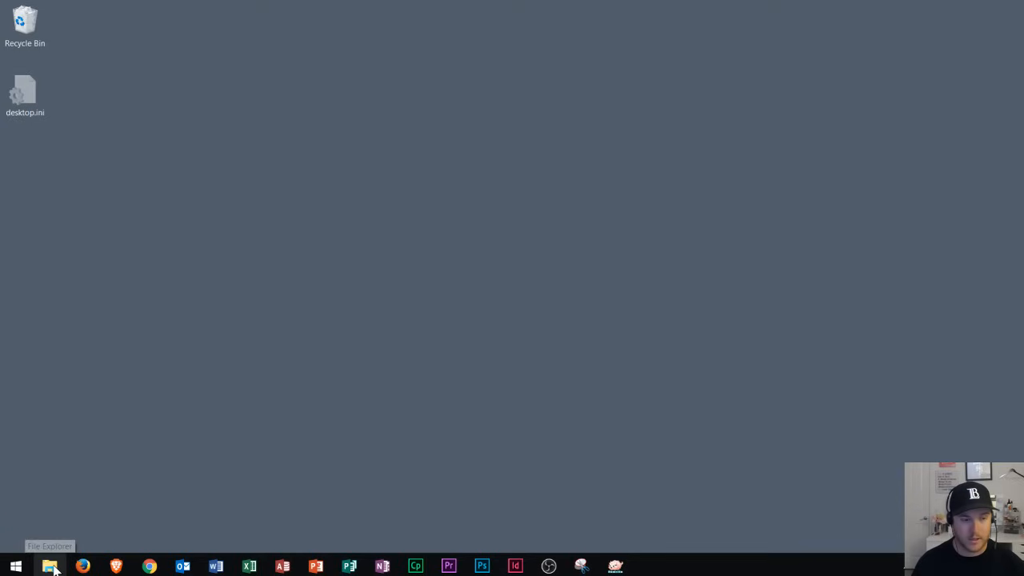
pyautogui.click(50, 566)
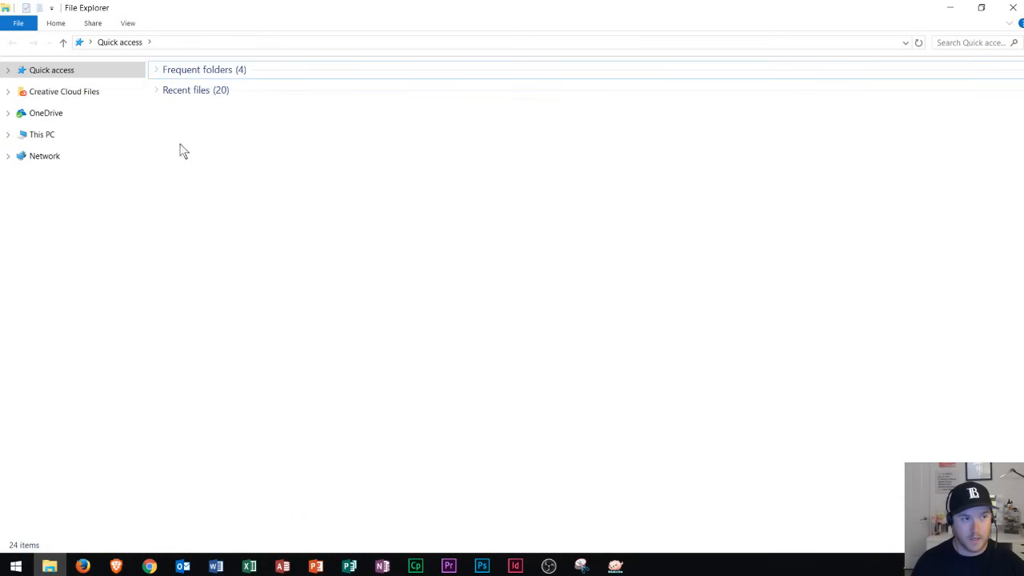
pyautogui.moveTo(45, 156)
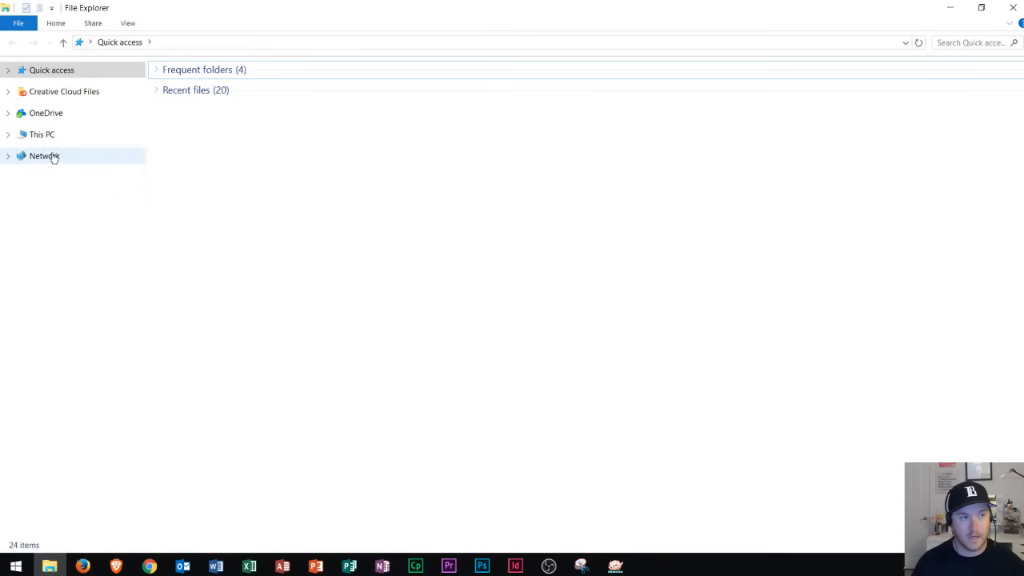
pyautogui.moveTo(42, 134)
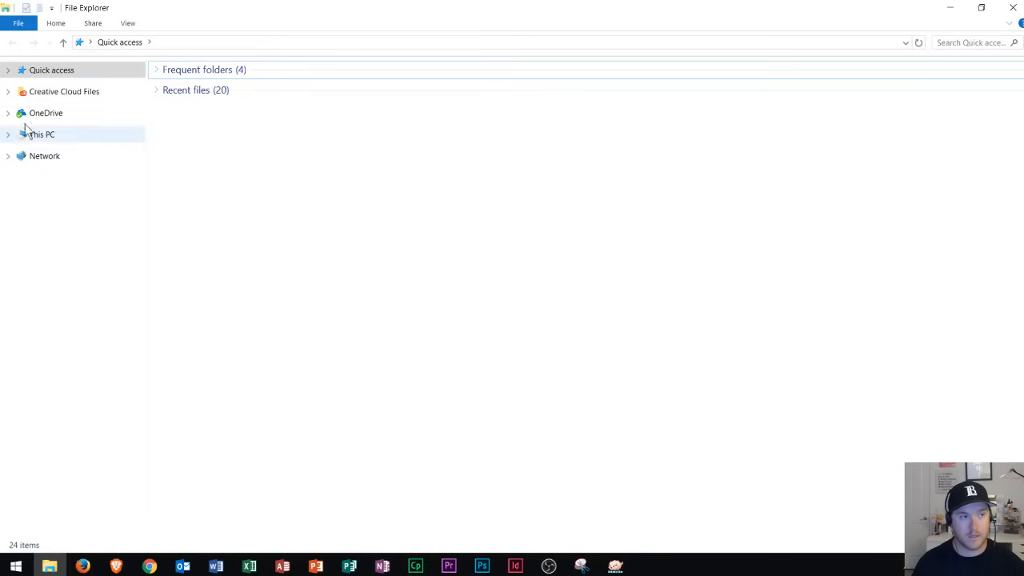
pyautogui.moveTo(112, 136)
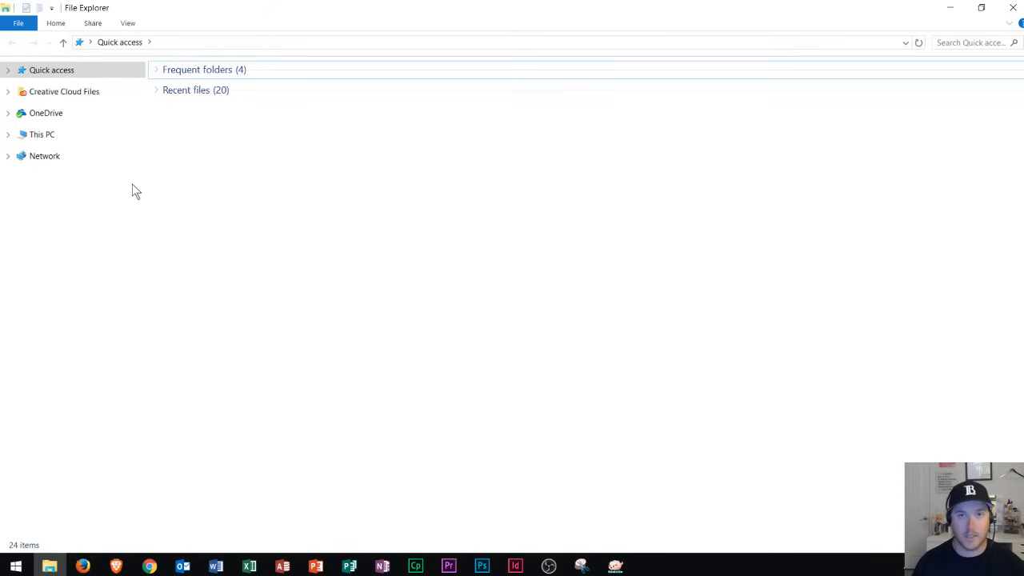
pyautogui.moveTo(131, 186)
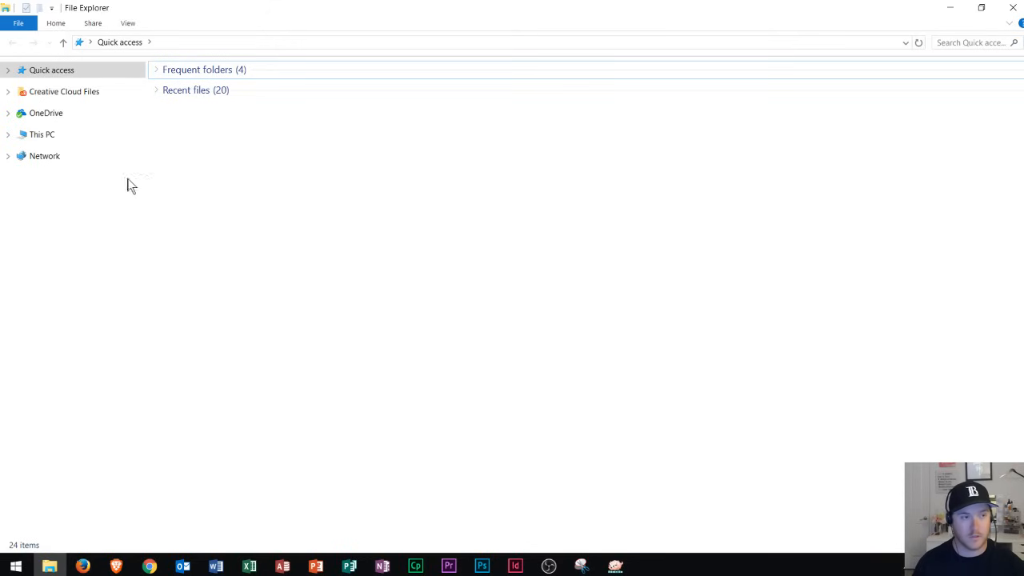
pyautogui.click(8, 135)
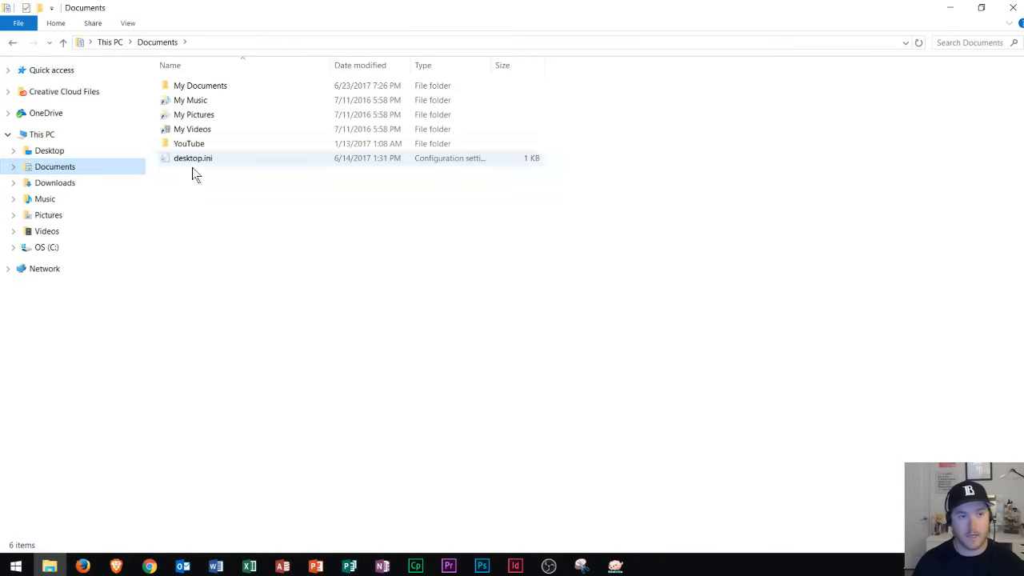
pyautogui.click(272, 190)
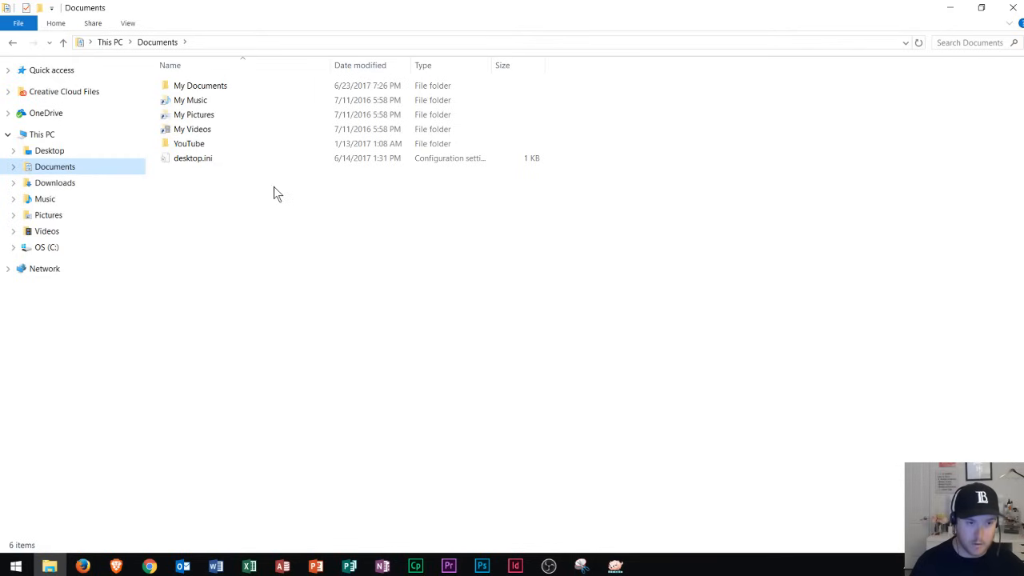
pyautogui.moveTo(279, 178)
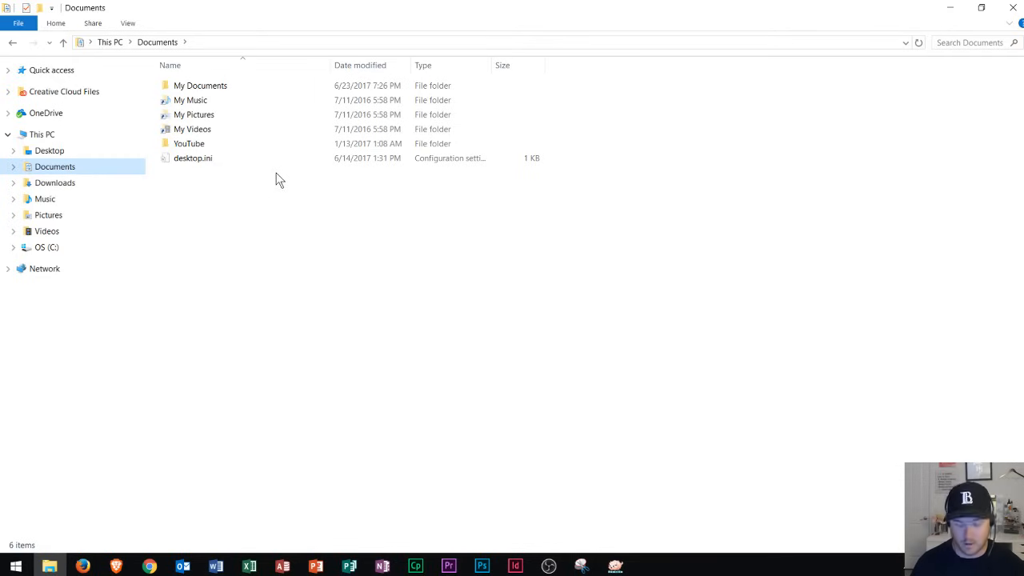
pyautogui.moveTo(312, 229)
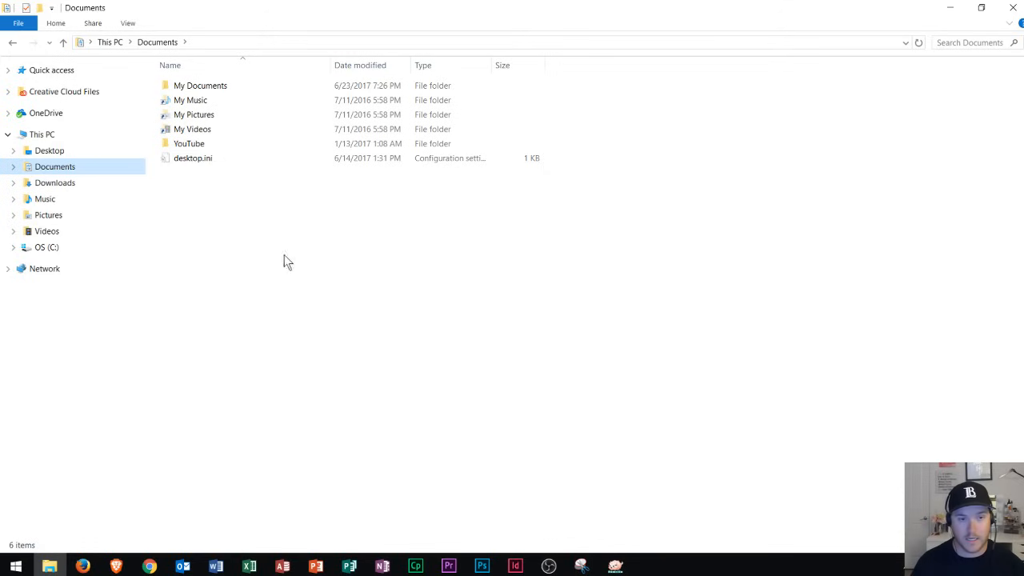
pyautogui.click(189, 143)
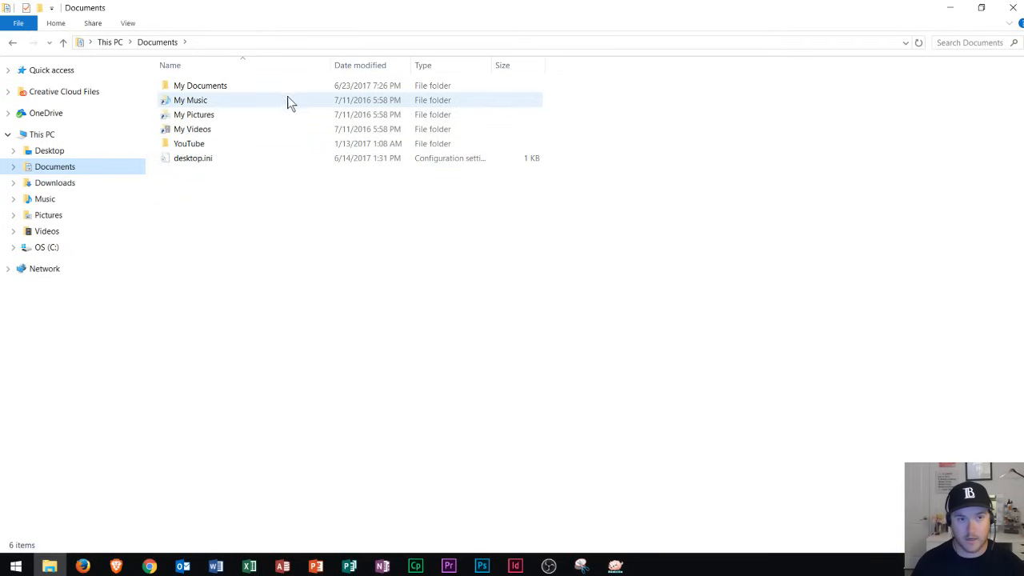
pyautogui.click(200, 86)
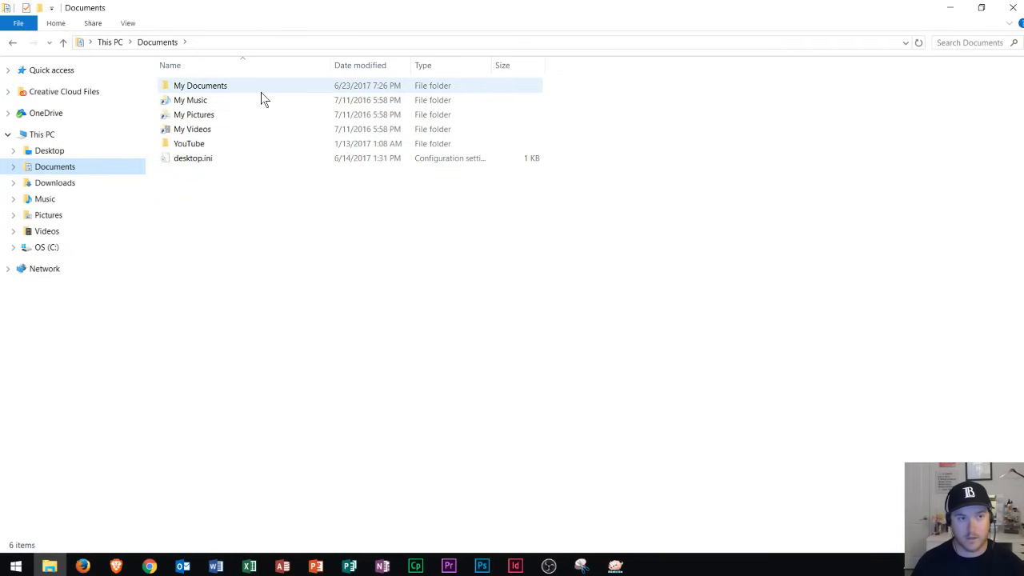
pyautogui.rightClick(240, 204)
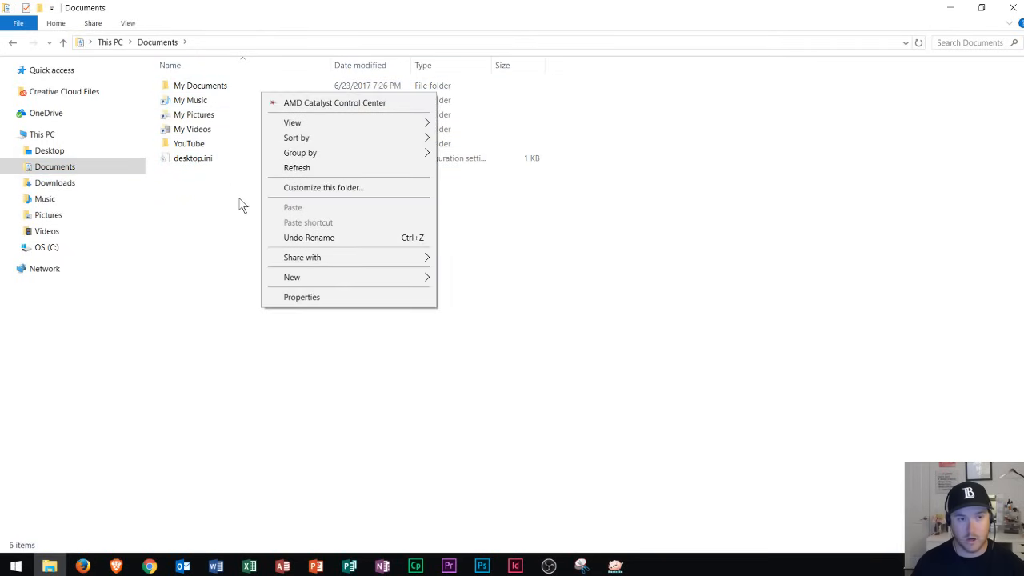
pyautogui.moveTo(243, 210)
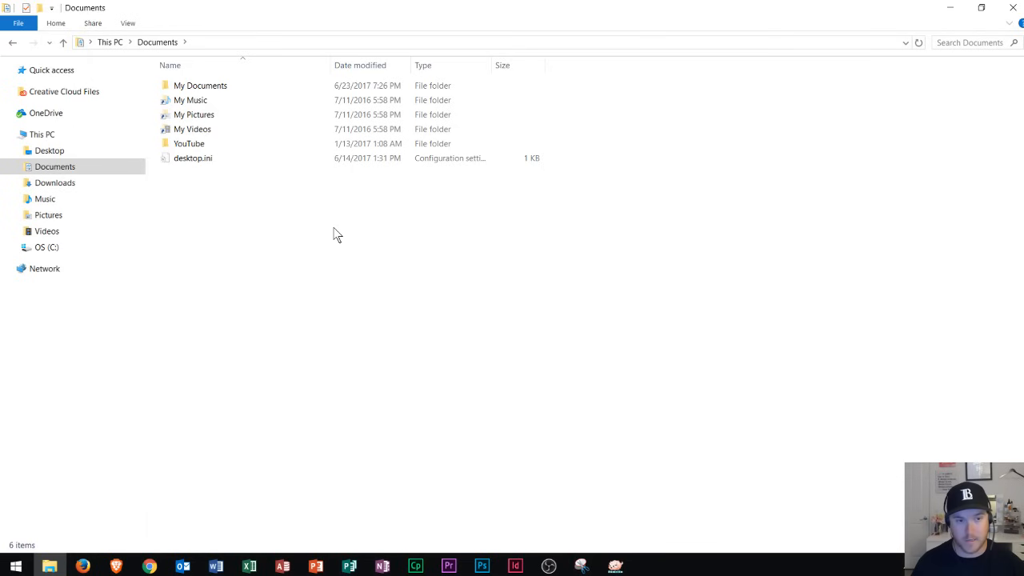
# Show the New submenu for Documents with Folder, Shortcut and document types
pyautogui.rightClick(336, 234)
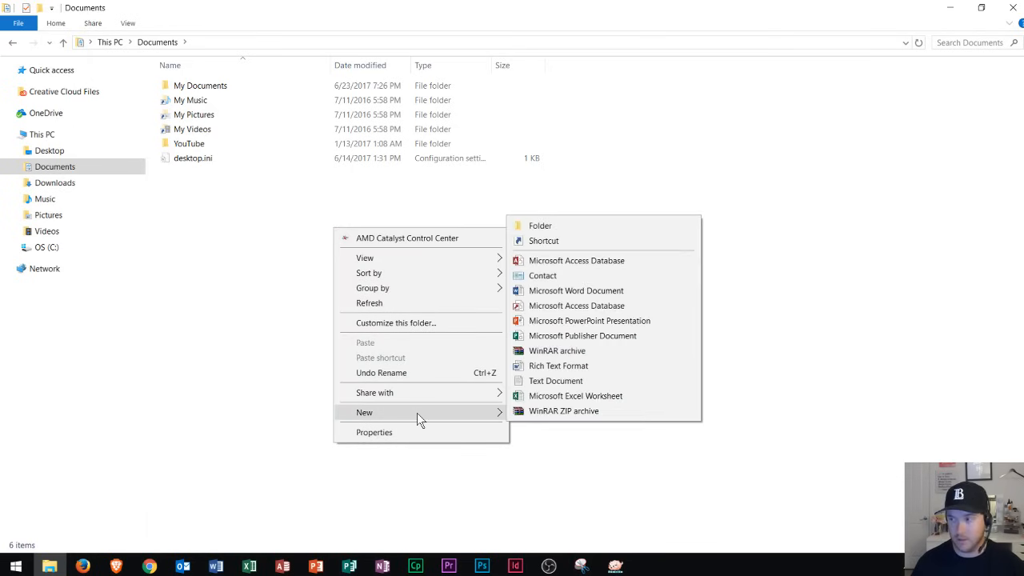
pyautogui.moveTo(581, 335)
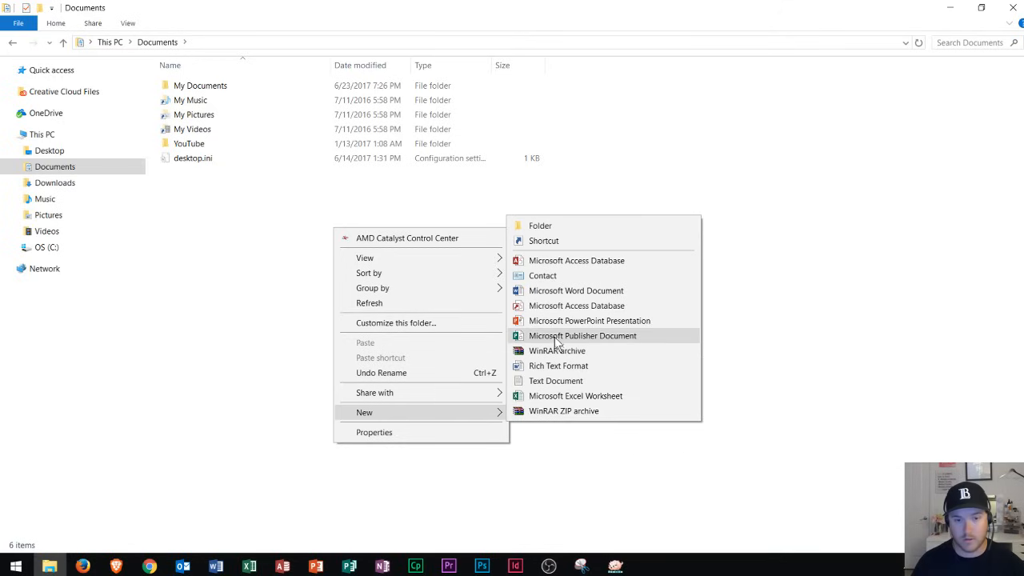
pyautogui.moveTo(540, 225)
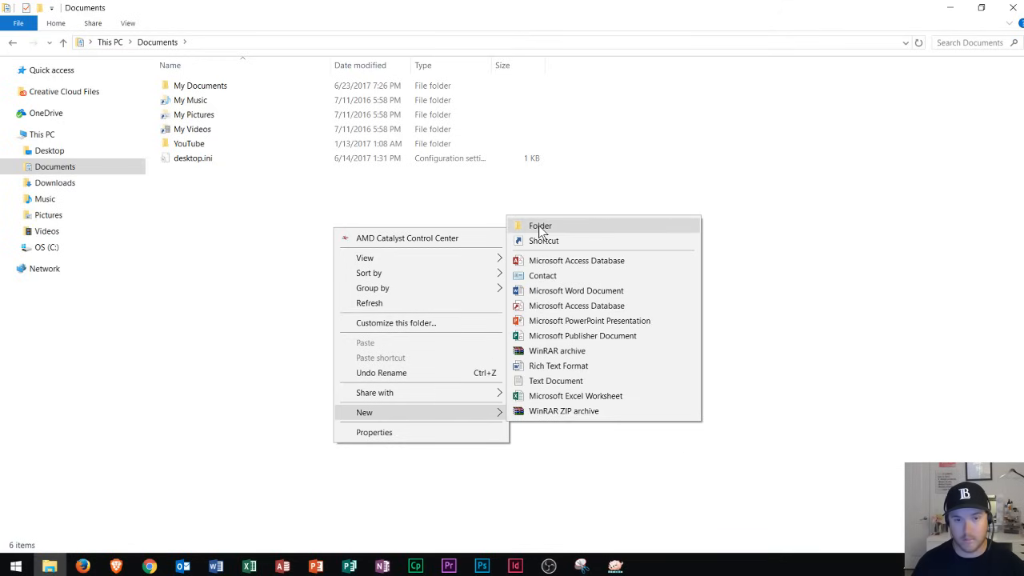
pyautogui.moveTo(566, 231)
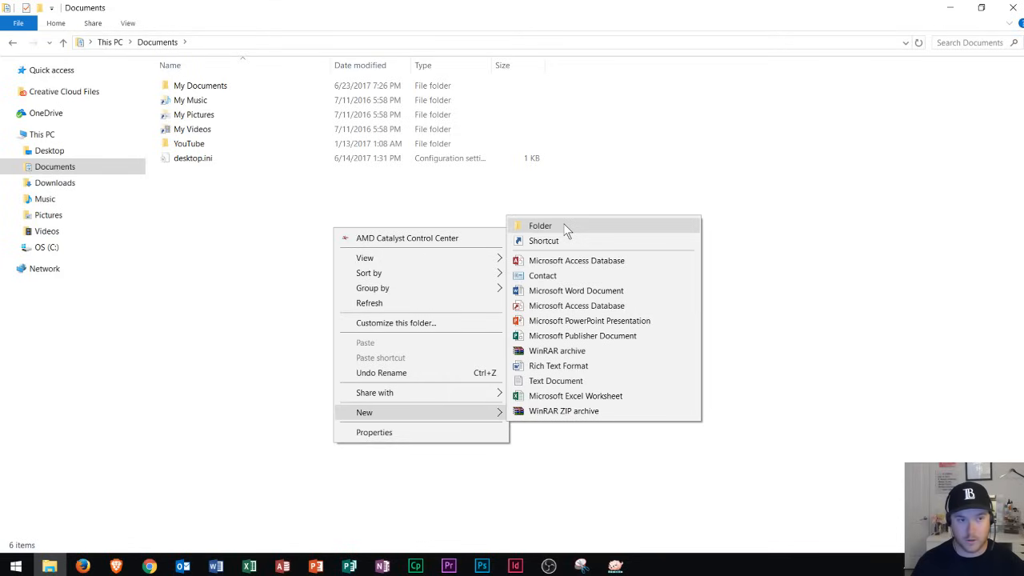
# Make a new folder in Documents named 'Microsoft Office 2016'
pyautogui.click(540, 225)
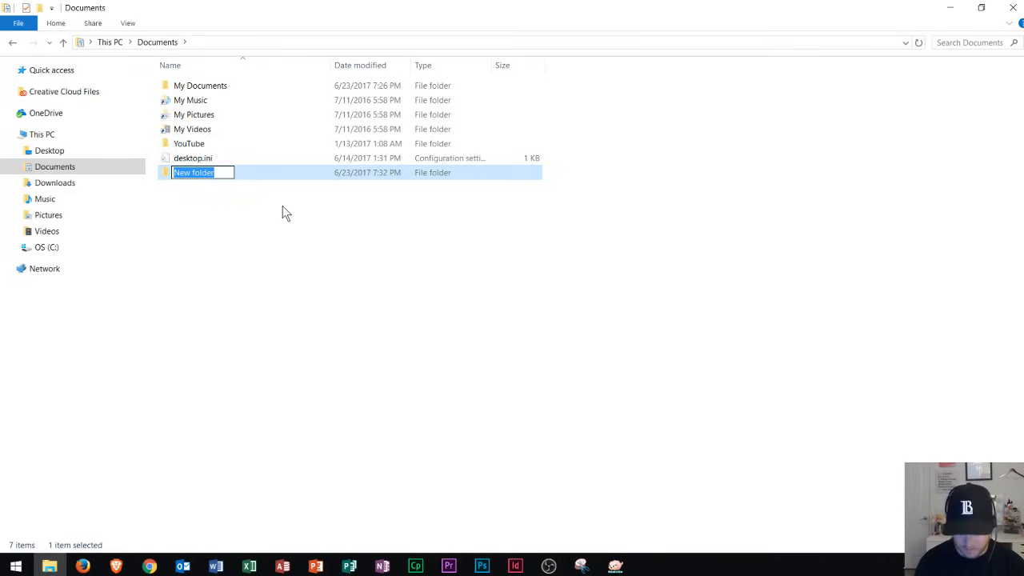
pyautogui.write('Microsoft')
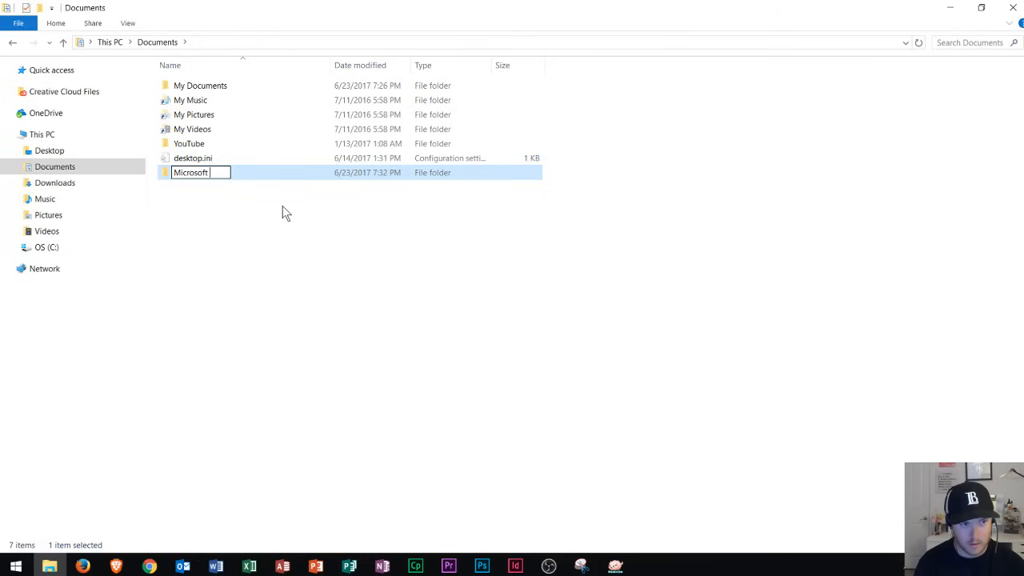
pyautogui.write('Office 2016')
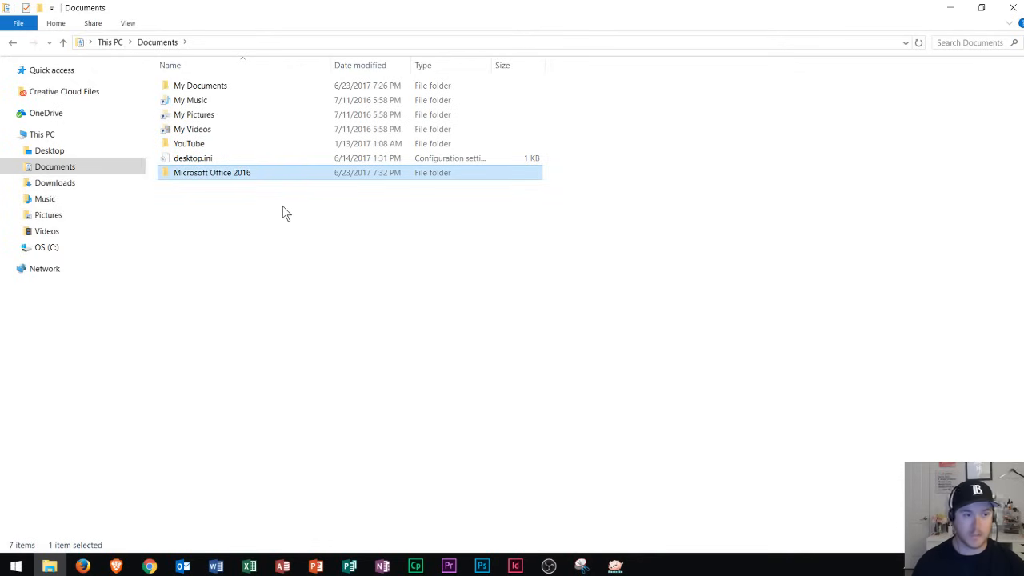
pyautogui.moveTo(210, 181)
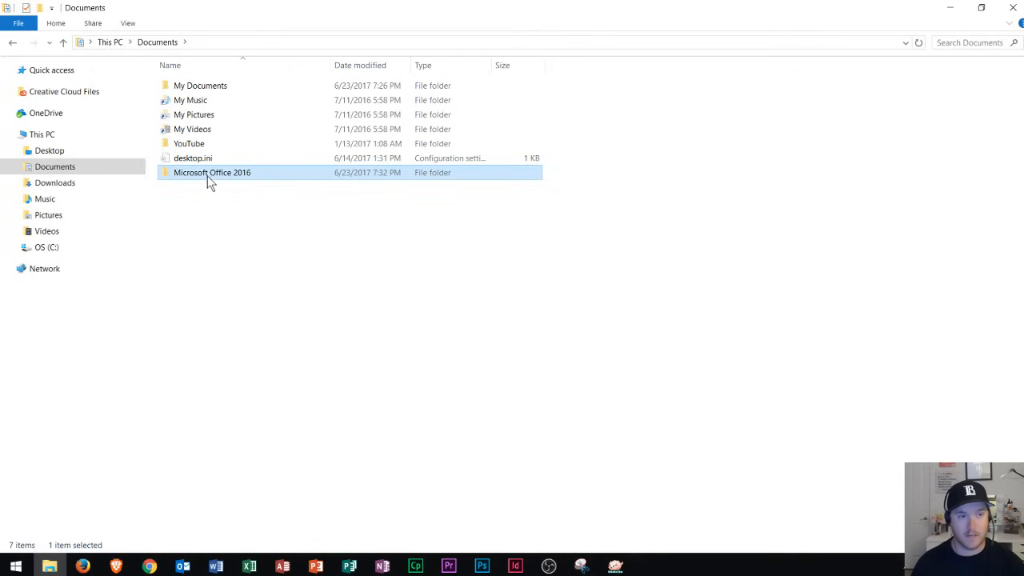
pyautogui.moveTo(212, 172)
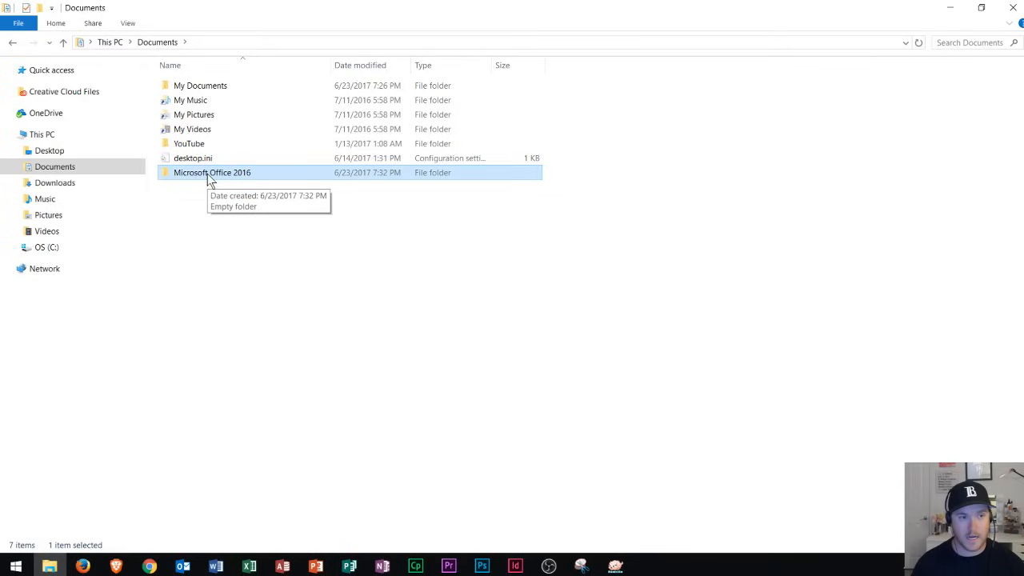
# Double-click into the empty 'Microsoft Office 2016' folder
pyautogui.doubleClick(212, 172)
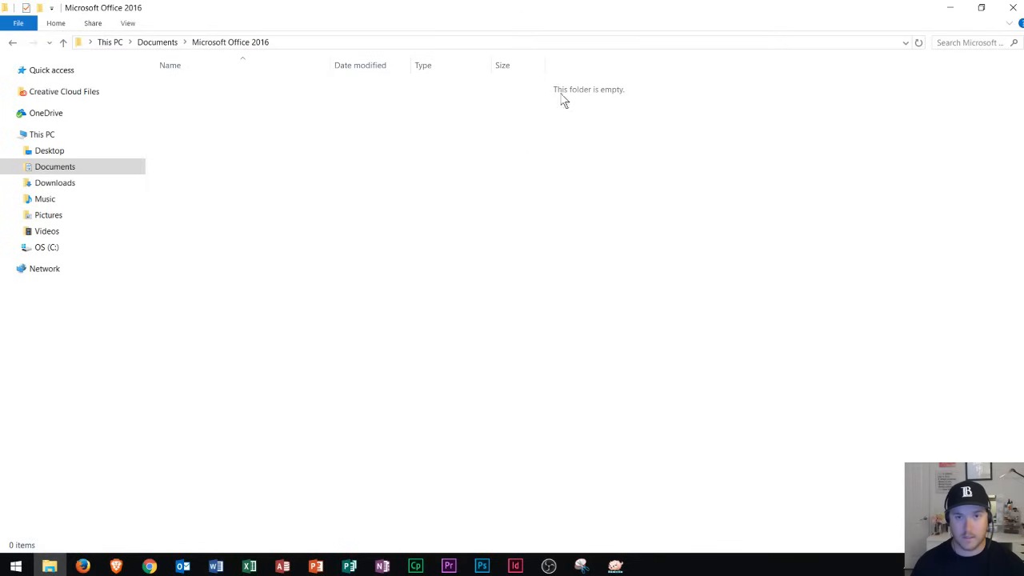
pyautogui.moveTo(600, 104)
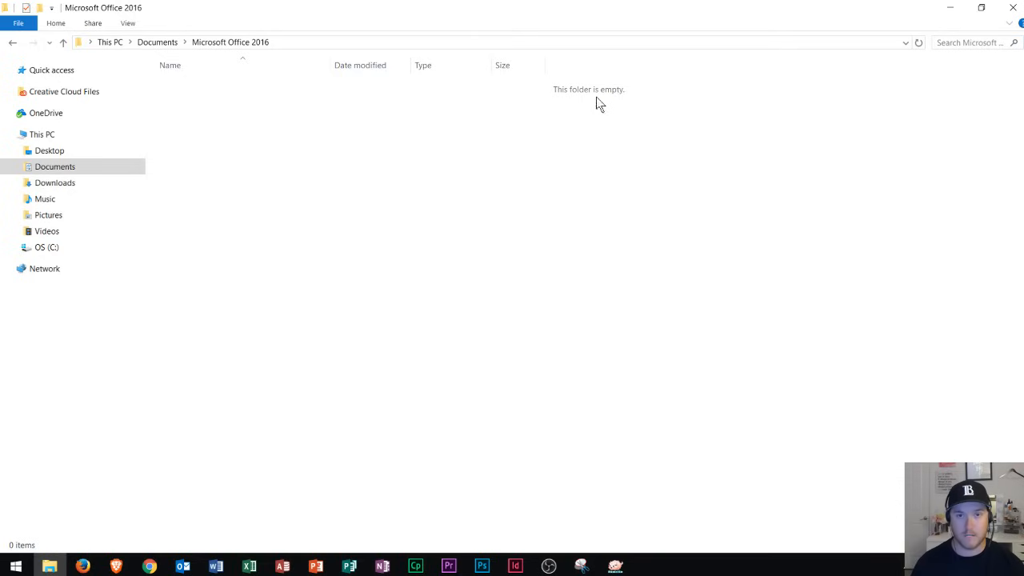
pyautogui.moveTo(529, 156)
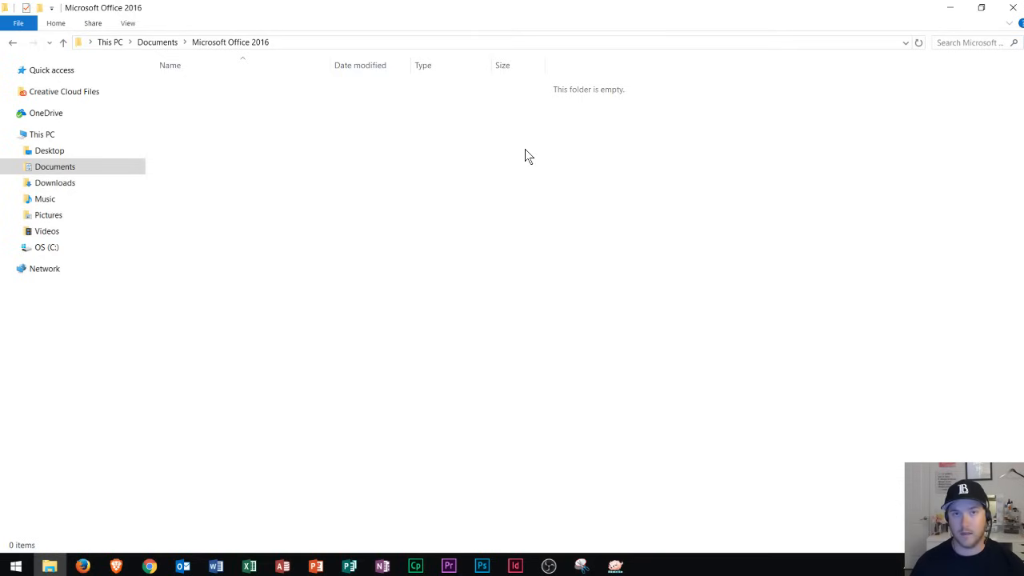
pyautogui.moveTo(450, 140)
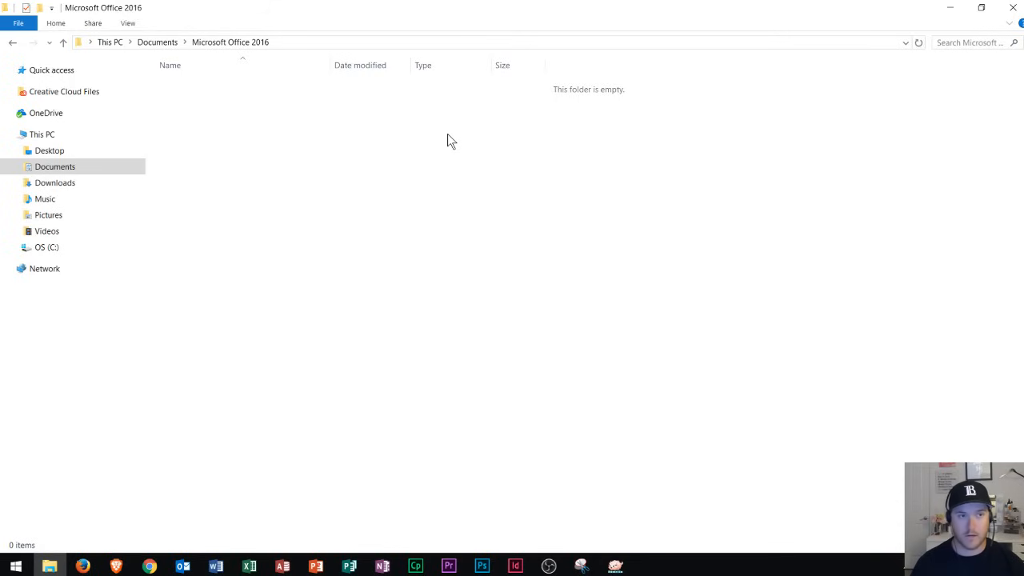
pyautogui.moveTo(436, 137)
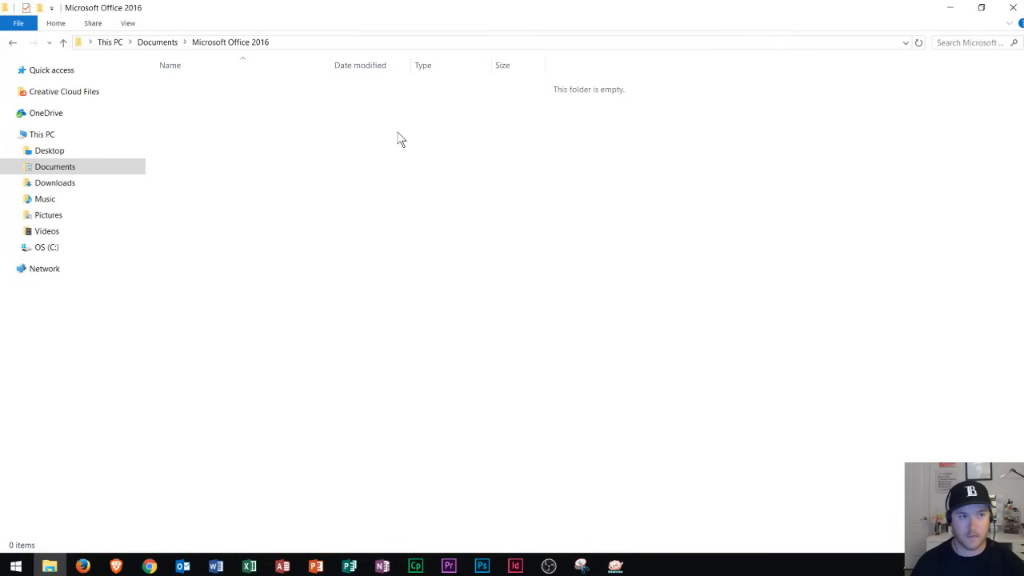
# Create a folder named 'Word' inside 'Microsoft Office 2016' via New > Folder
pyautogui.rightClick(376, 132)
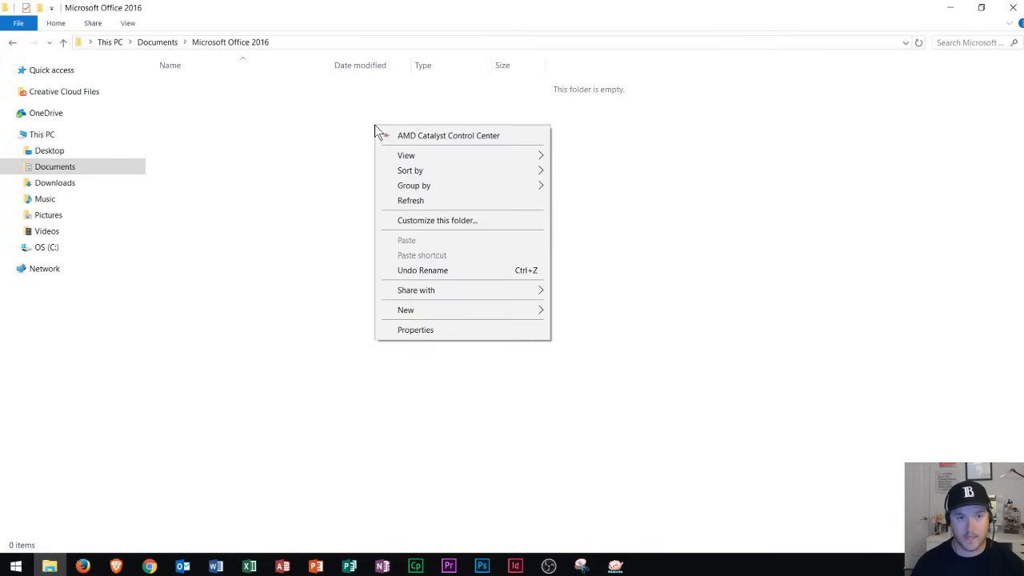
pyautogui.click(406, 310)
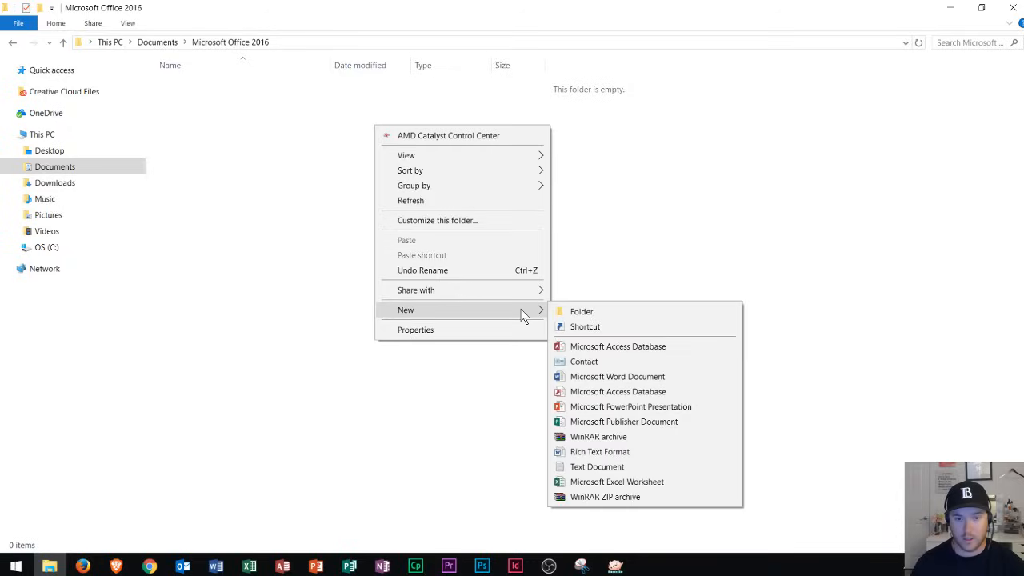
pyautogui.click(582, 311)
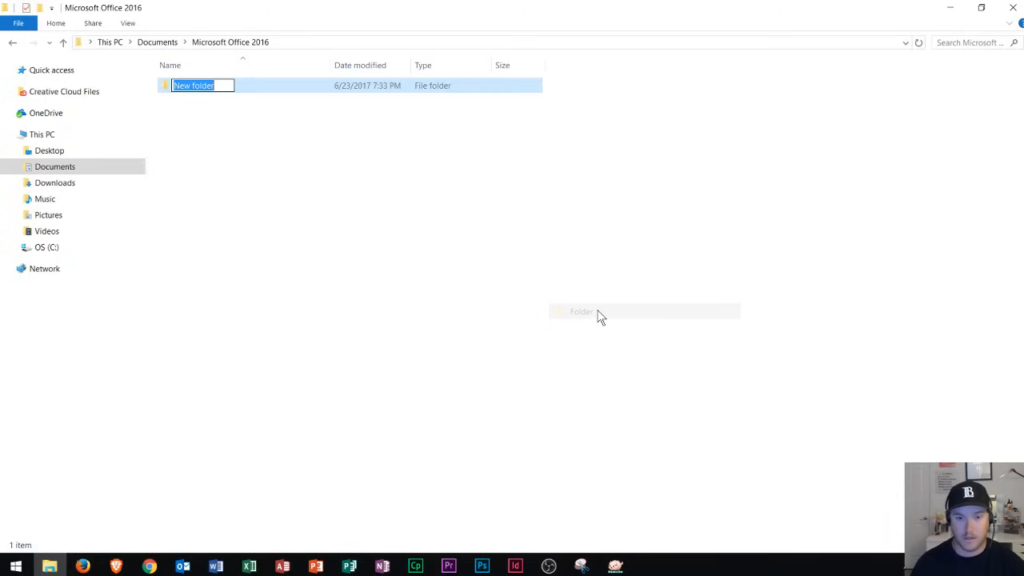
pyautogui.write('Word')
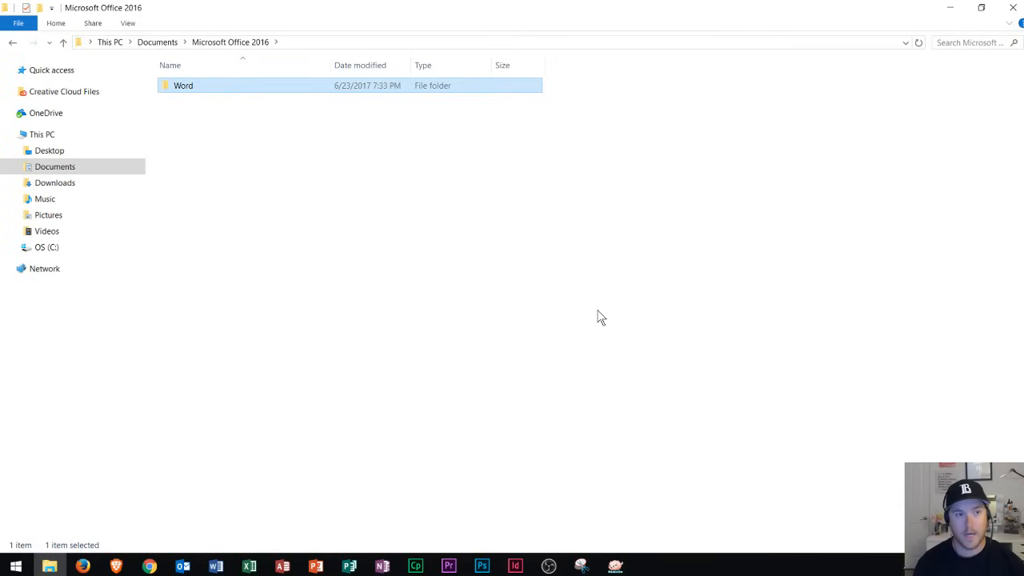
pyautogui.moveTo(564, 290)
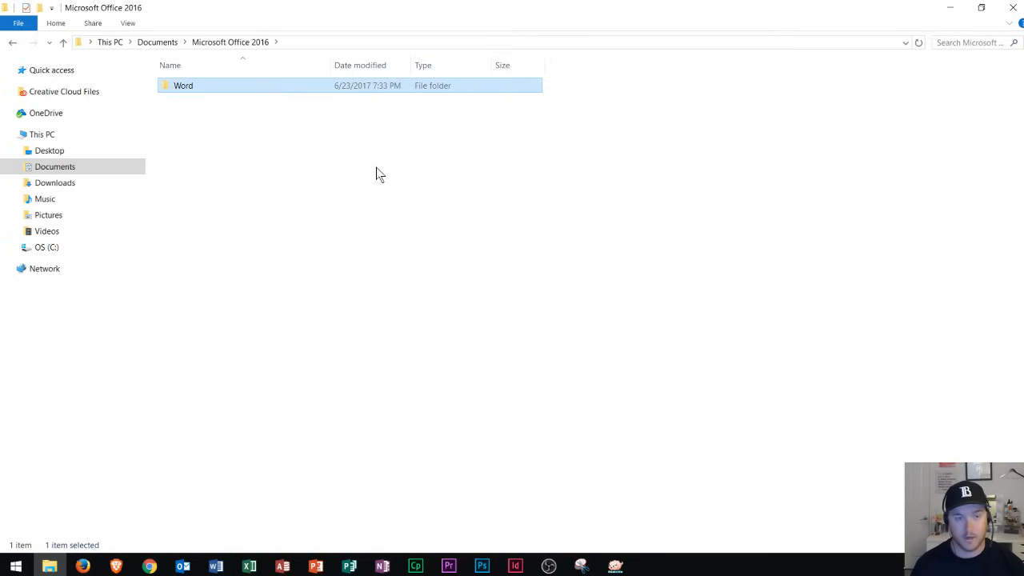
pyautogui.moveTo(252, 104)
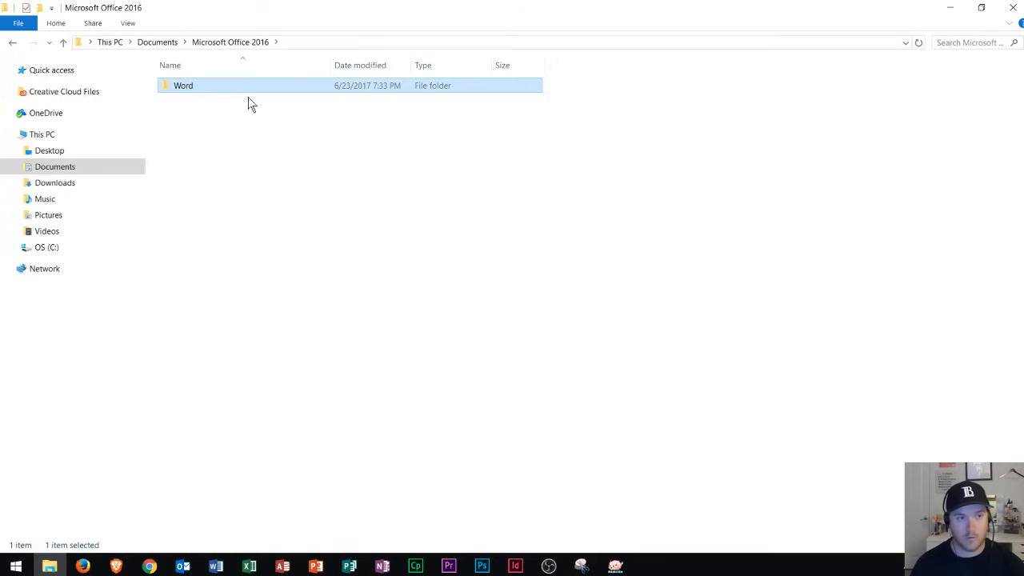
pyautogui.click(357, 148)
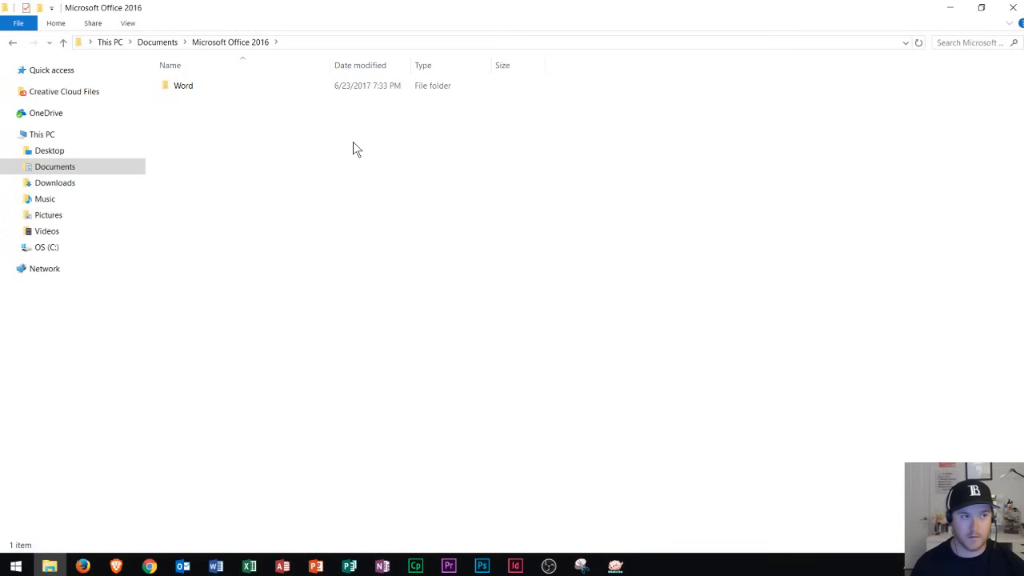
# Create a second subfolder named 'PowerPoint' alongside Word
pyautogui.click(183, 86)
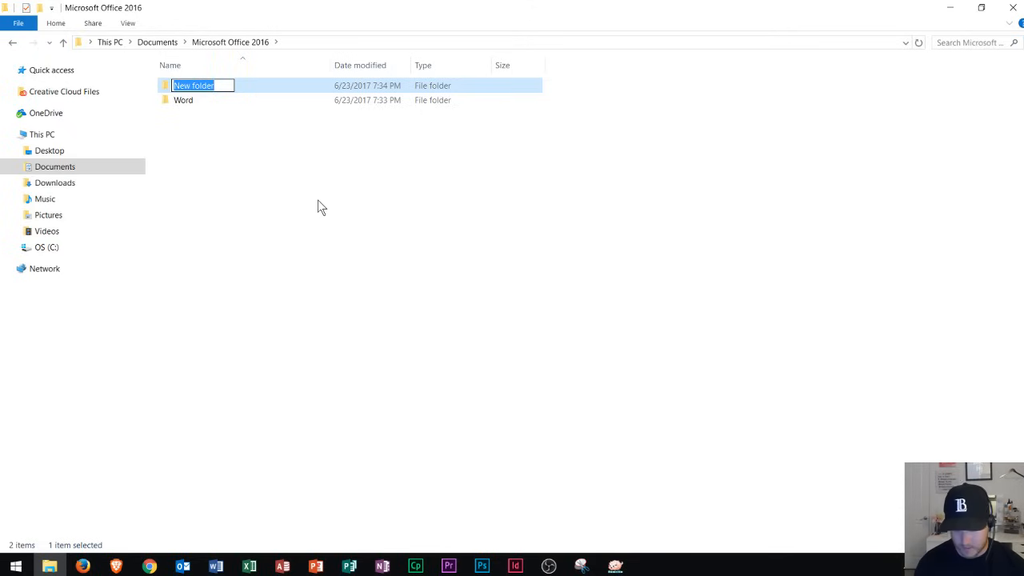
pyautogui.write('Power')
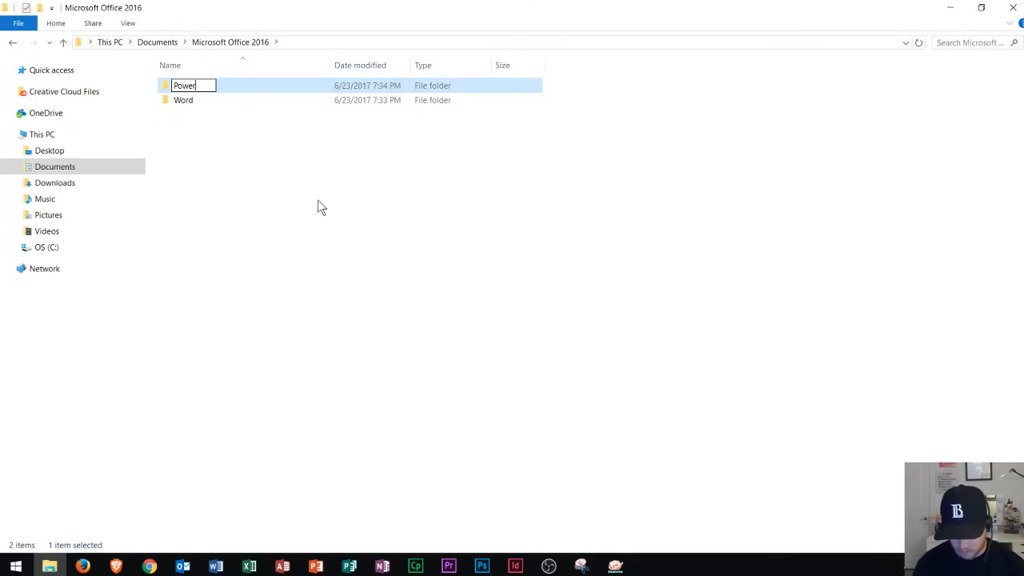
pyautogui.write('Point')
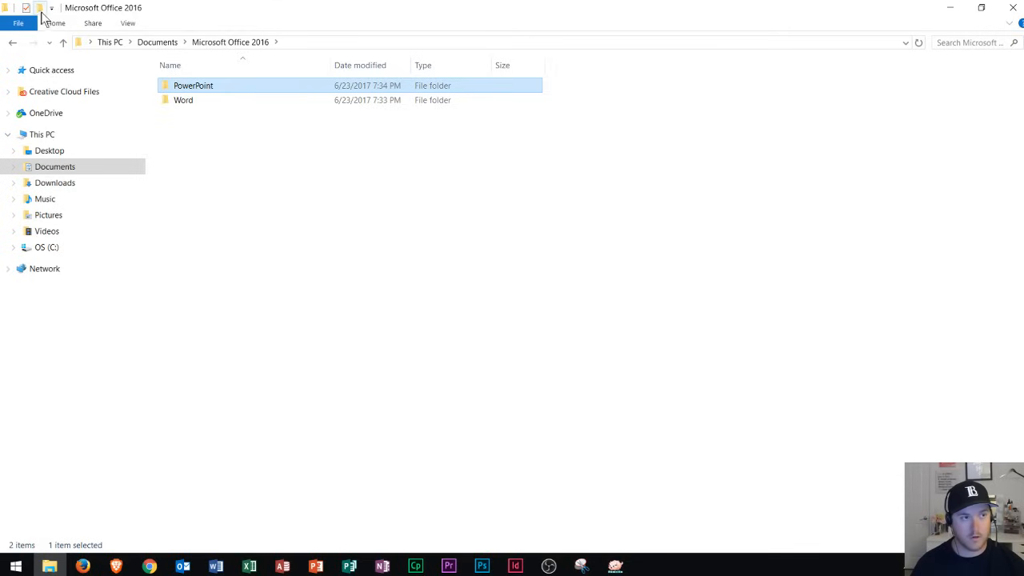
pyautogui.moveTo(39, 8)
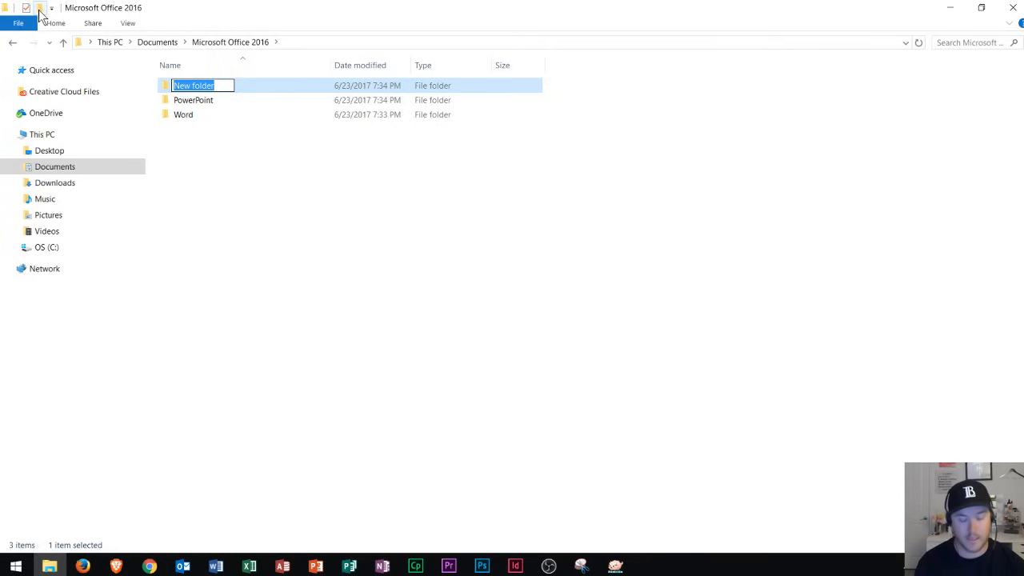
# Name the third folder 'Excel' and add a fourth subfolder named 'Access'
pyautogui.write('Excel')
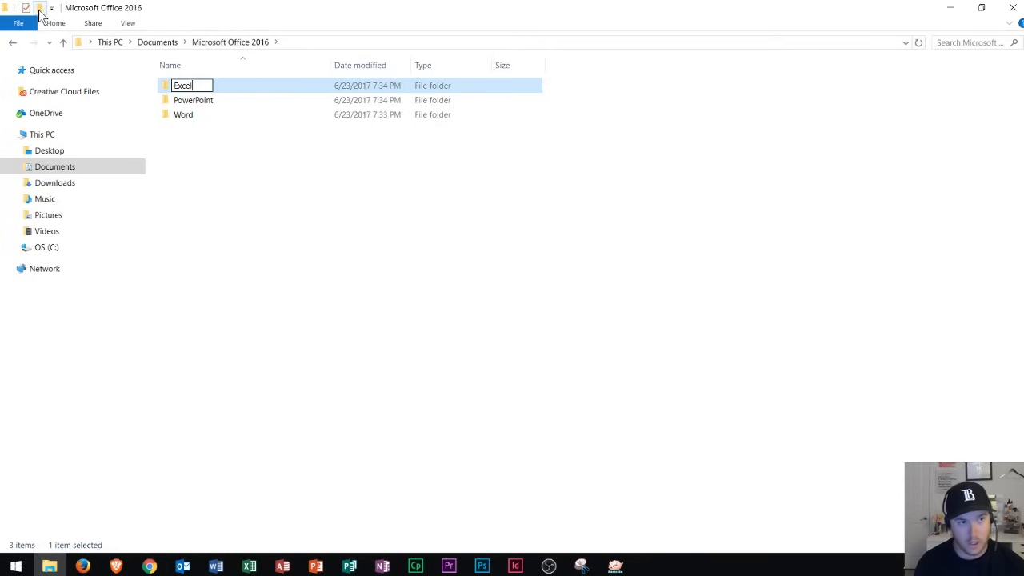
pyautogui.press('Enter')
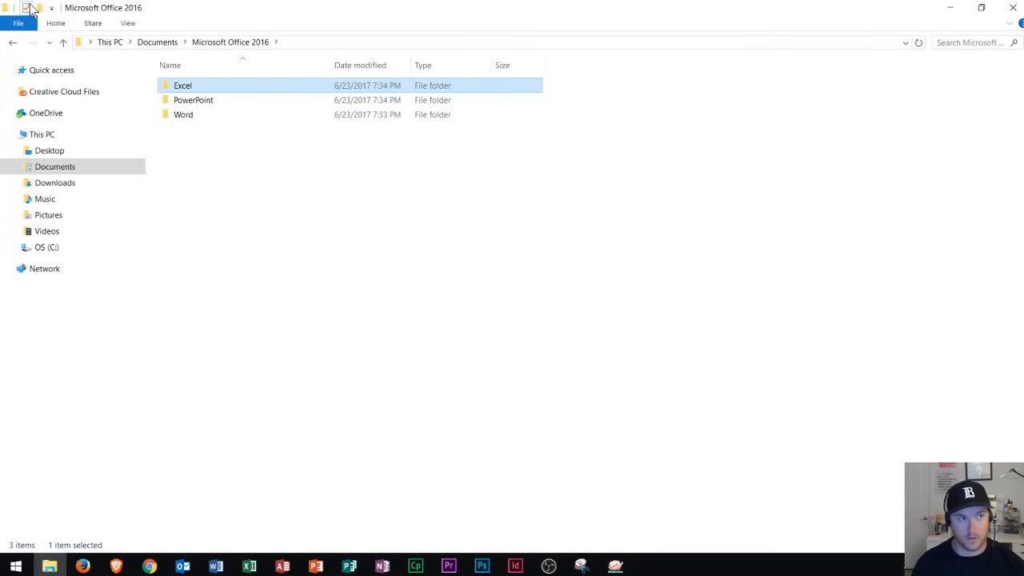
pyautogui.click(25, 7)
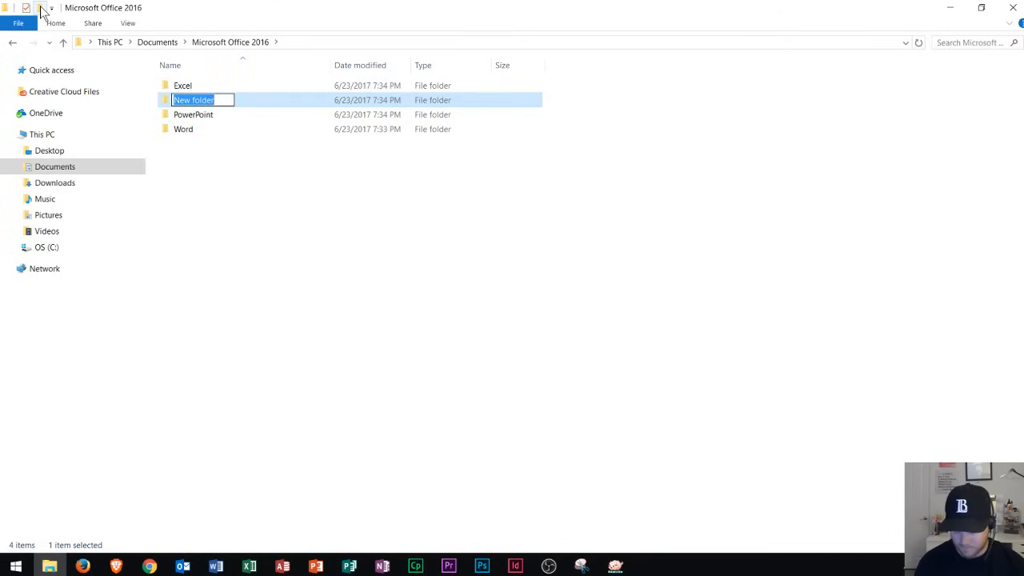
pyautogui.write('Access')
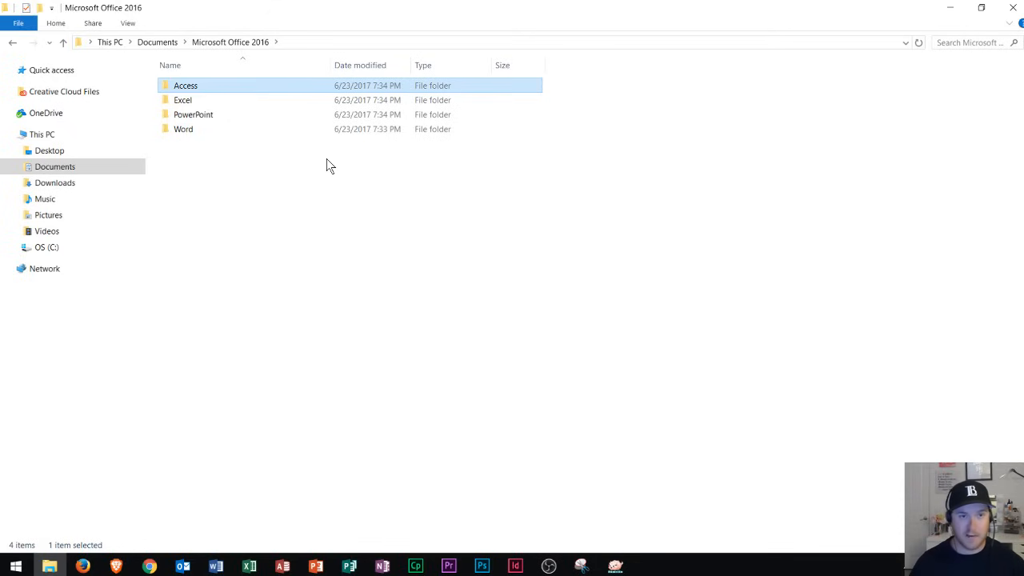
pyautogui.click(322, 164)
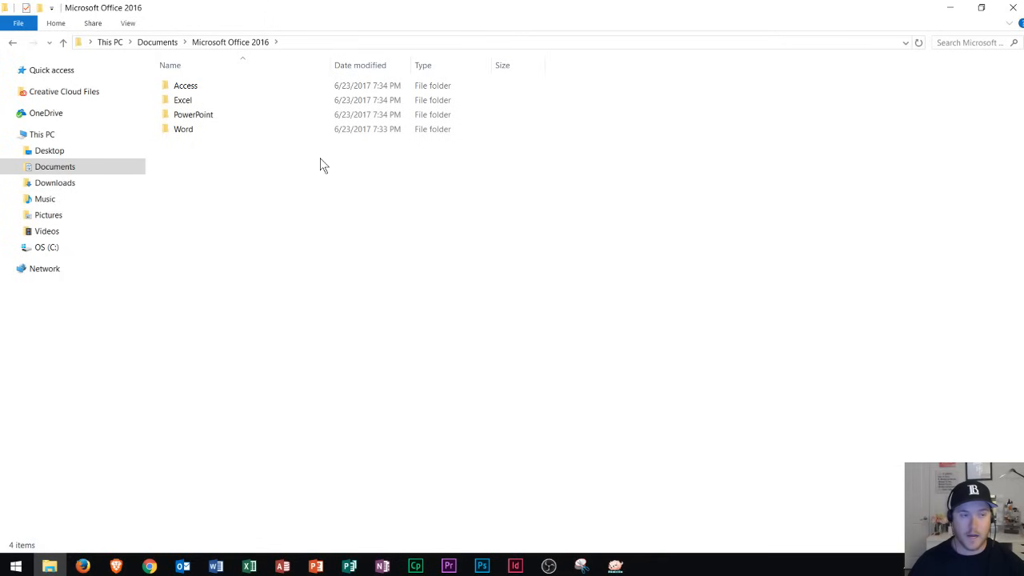
pyautogui.click(182, 99)
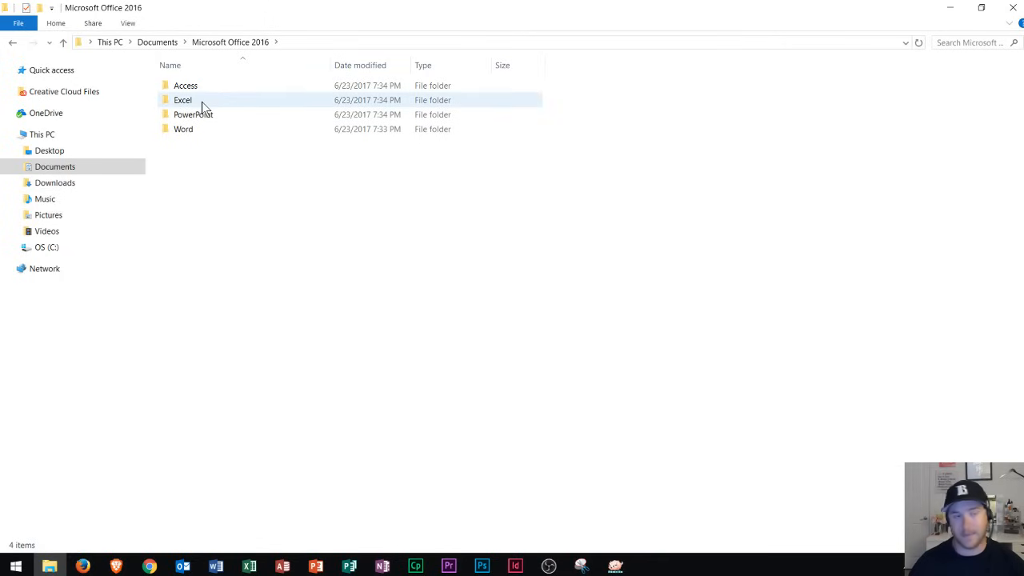
pyautogui.moveTo(326, 118)
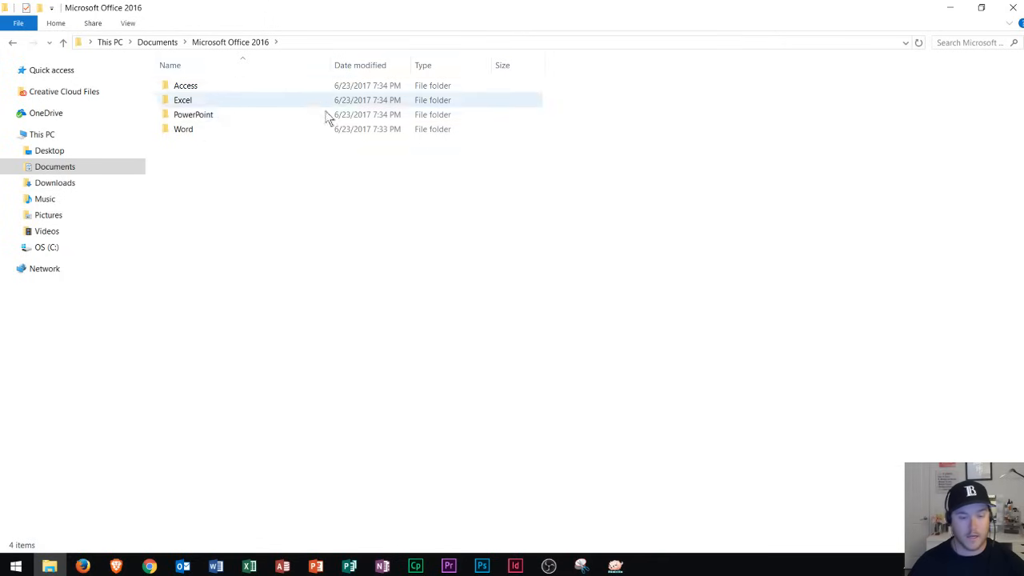